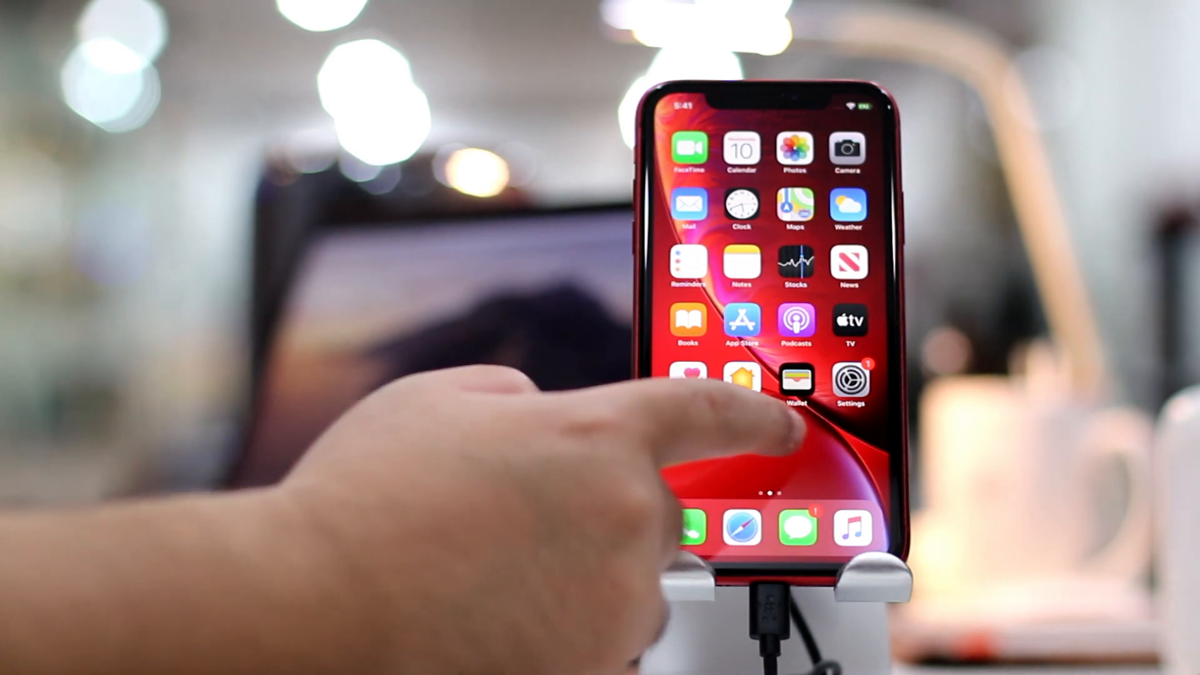
Launch AltStore, answer its notification prompt, and view My Apps showing only AltStore.
click(849, 381)
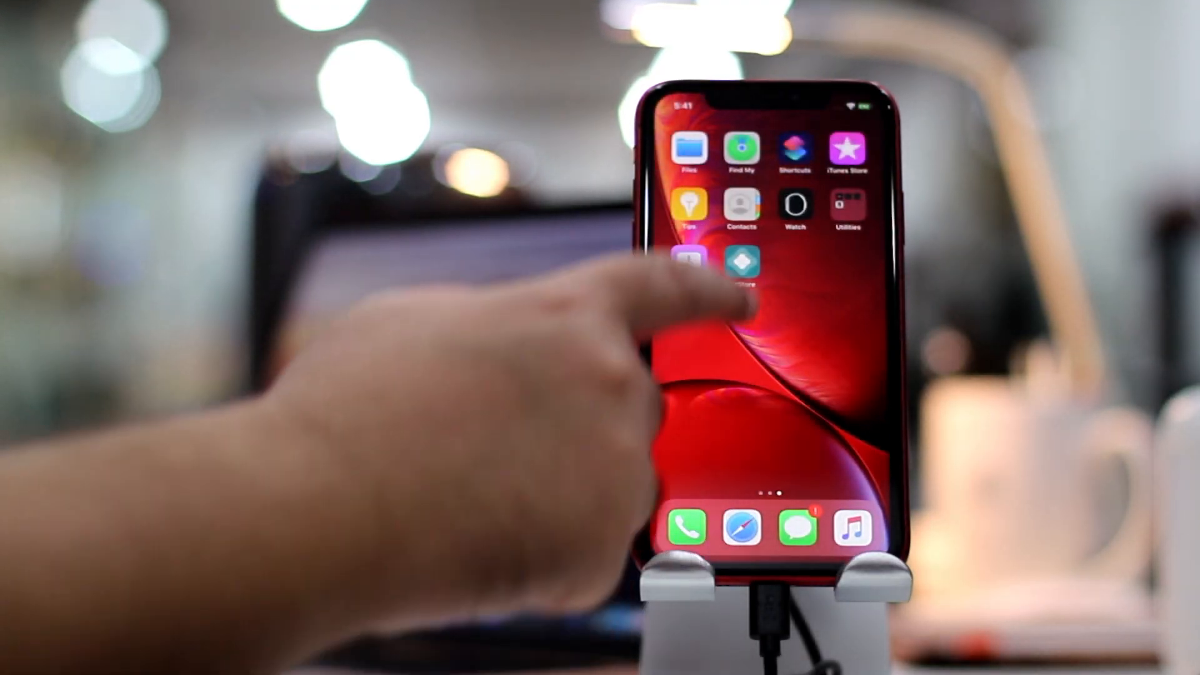
click(740, 264)
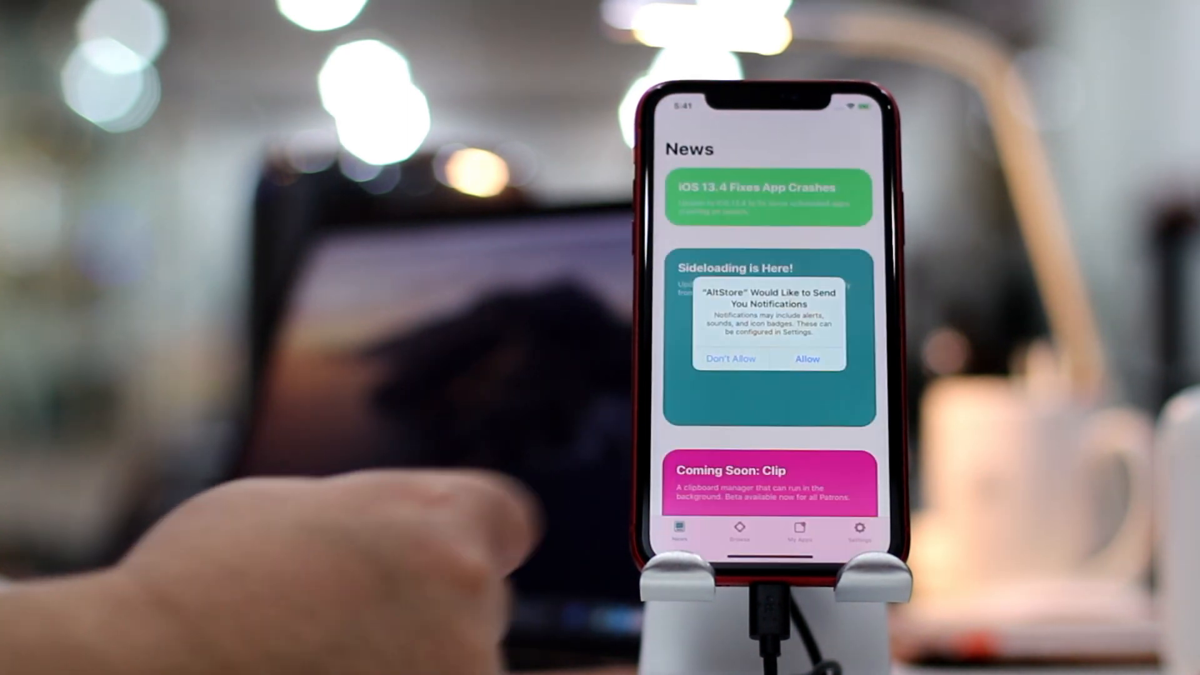
click(807, 359)
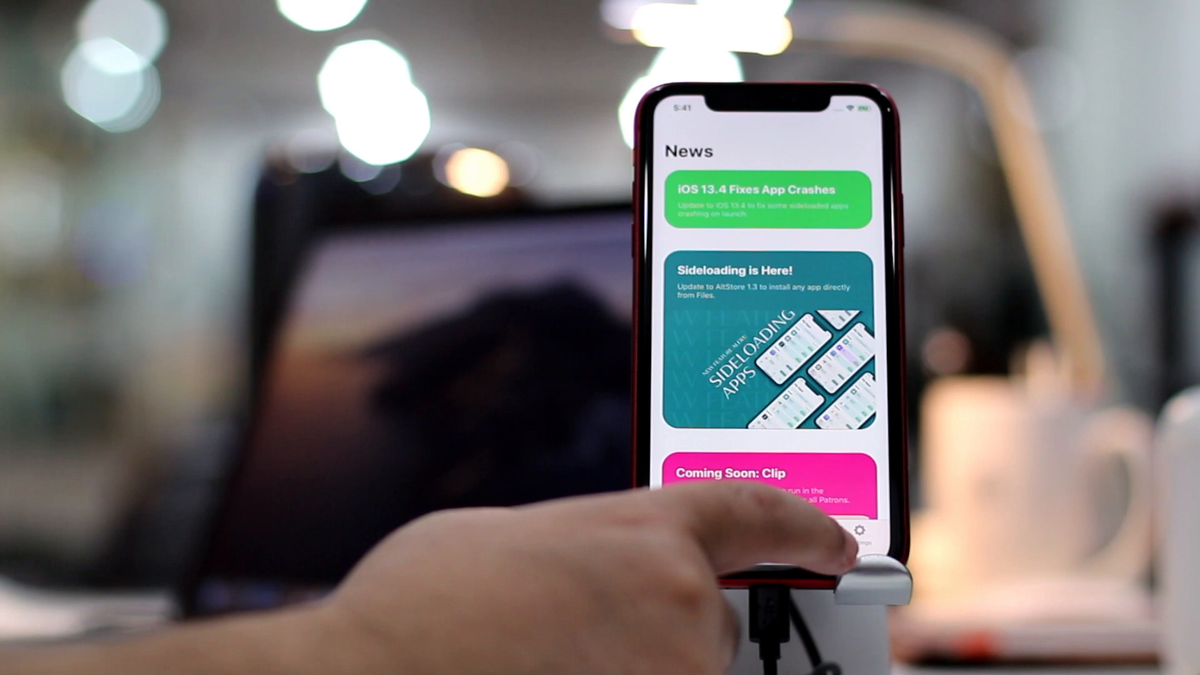
click(799, 531)
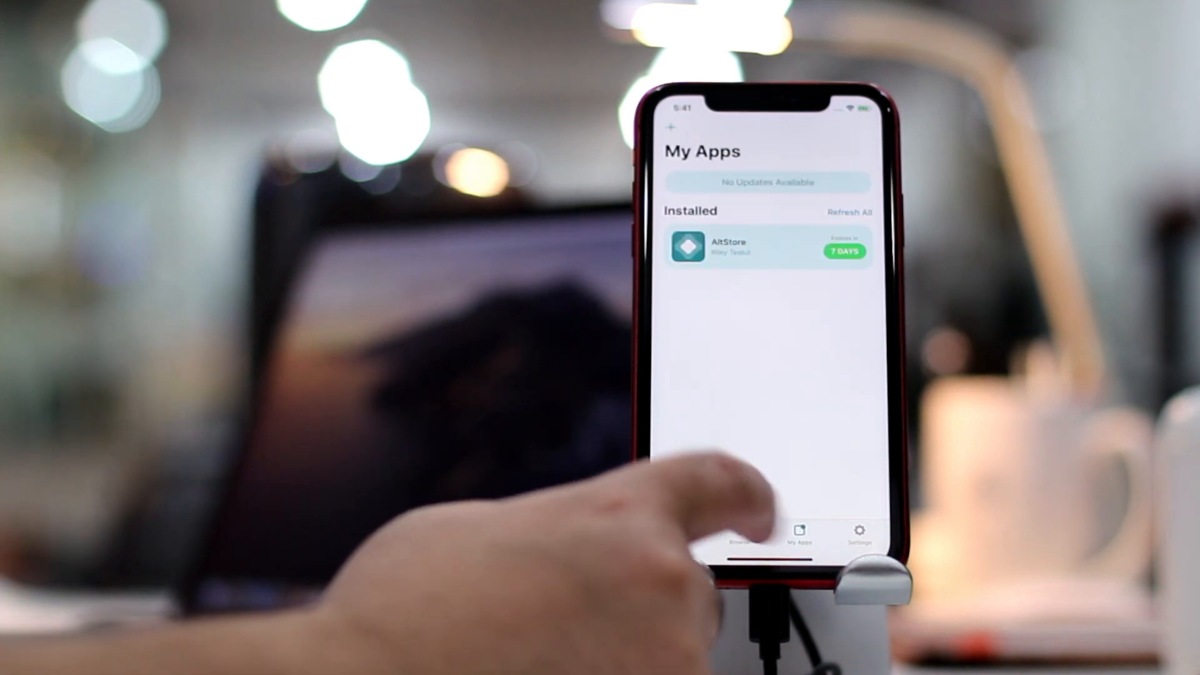
click(800, 531)
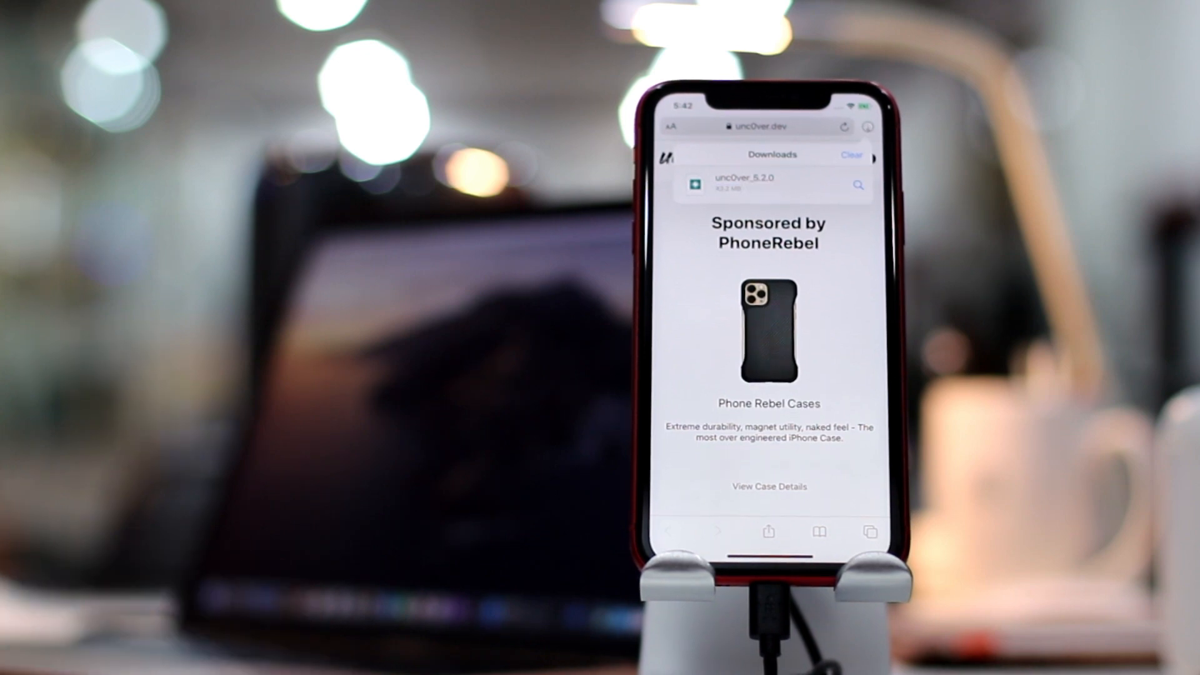
Share the downloaded unc0ver_5.2.0 file from Safari Downloads to AltStore.
click(742, 184)
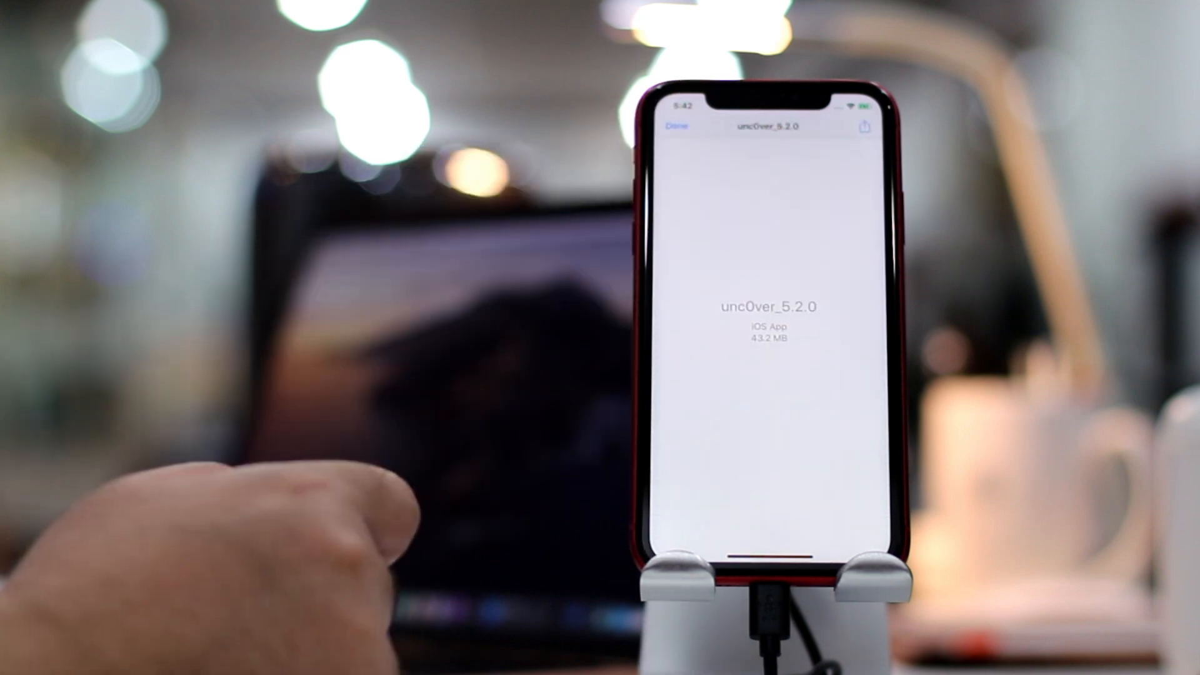
click(863, 127)
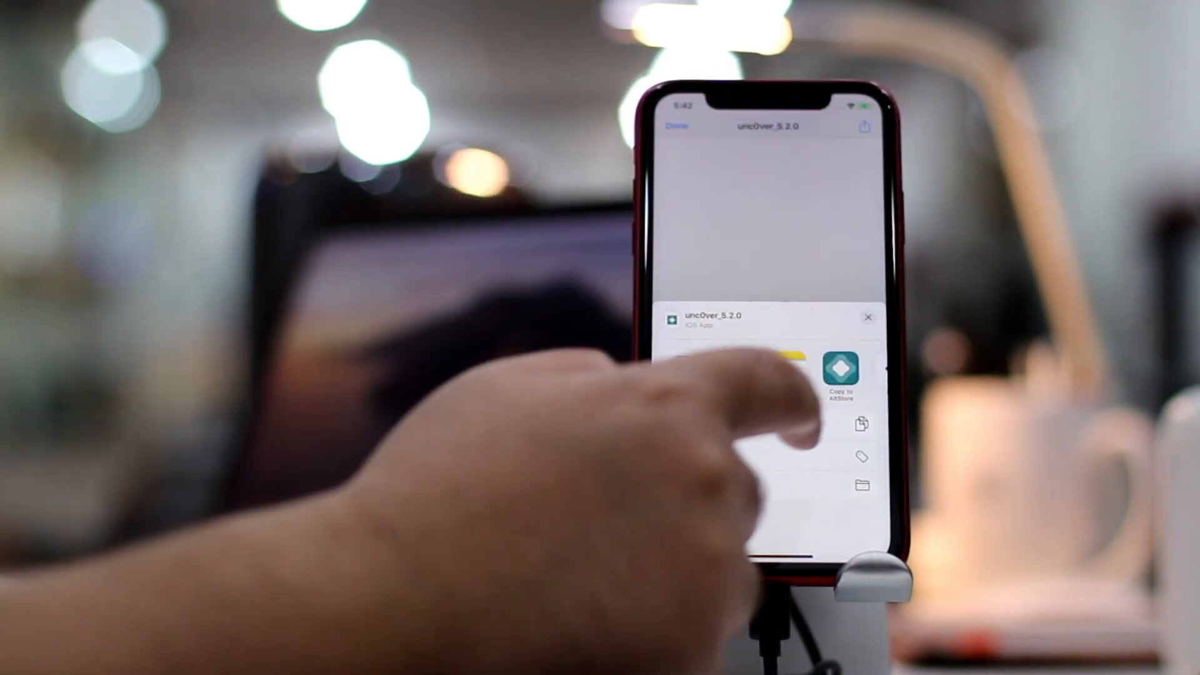
click(840, 372)
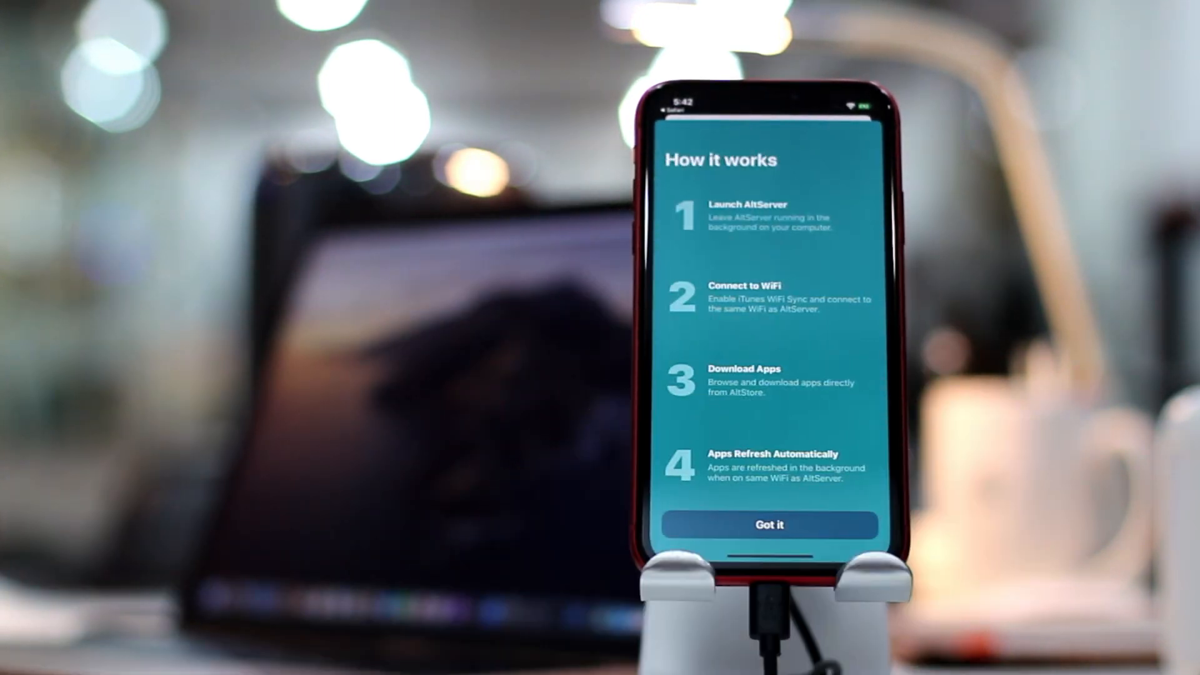
Dismiss the How it works screen so unc0ver installs with a 7-day expiry.
click(770, 525)
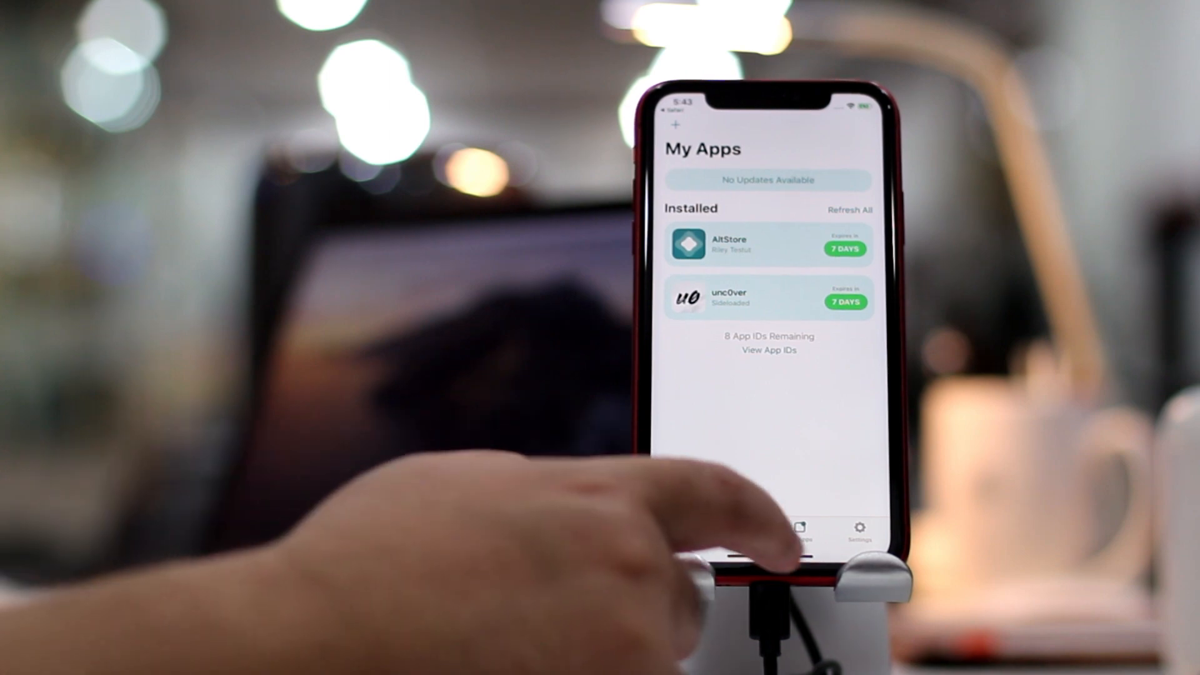
Run the first unc0ver jailbreak and accept the Jailbreak Completed alert to reboot.
click(767, 297)
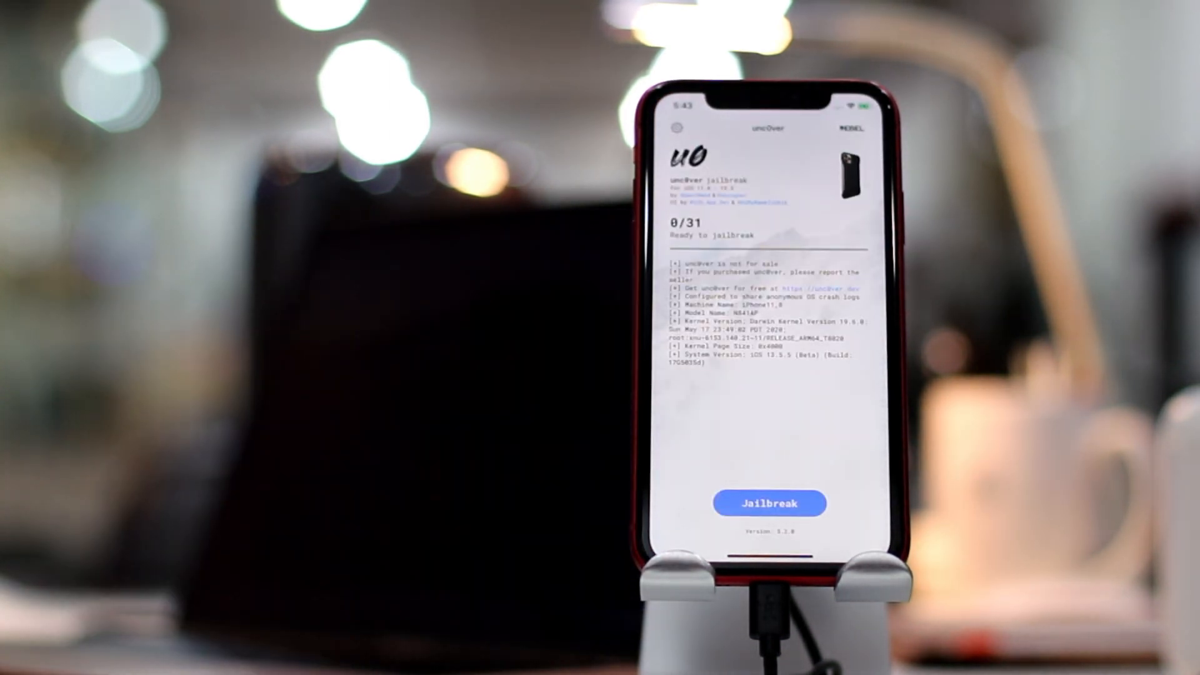
click(770, 504)
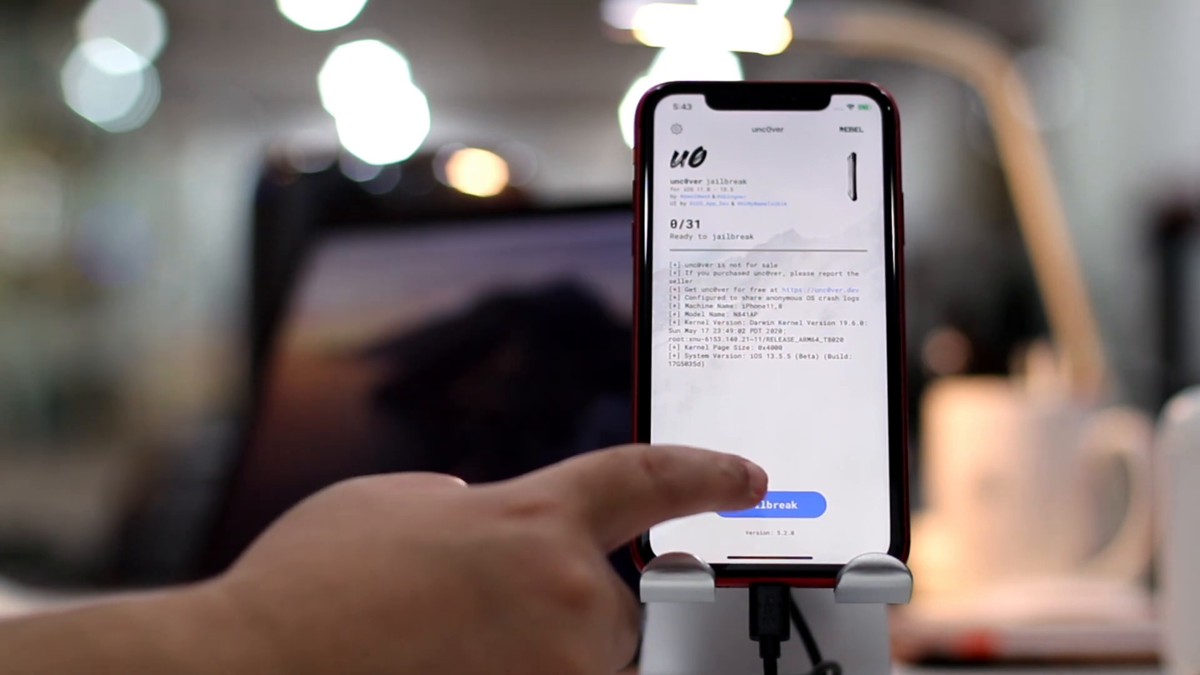
click(770, 504)
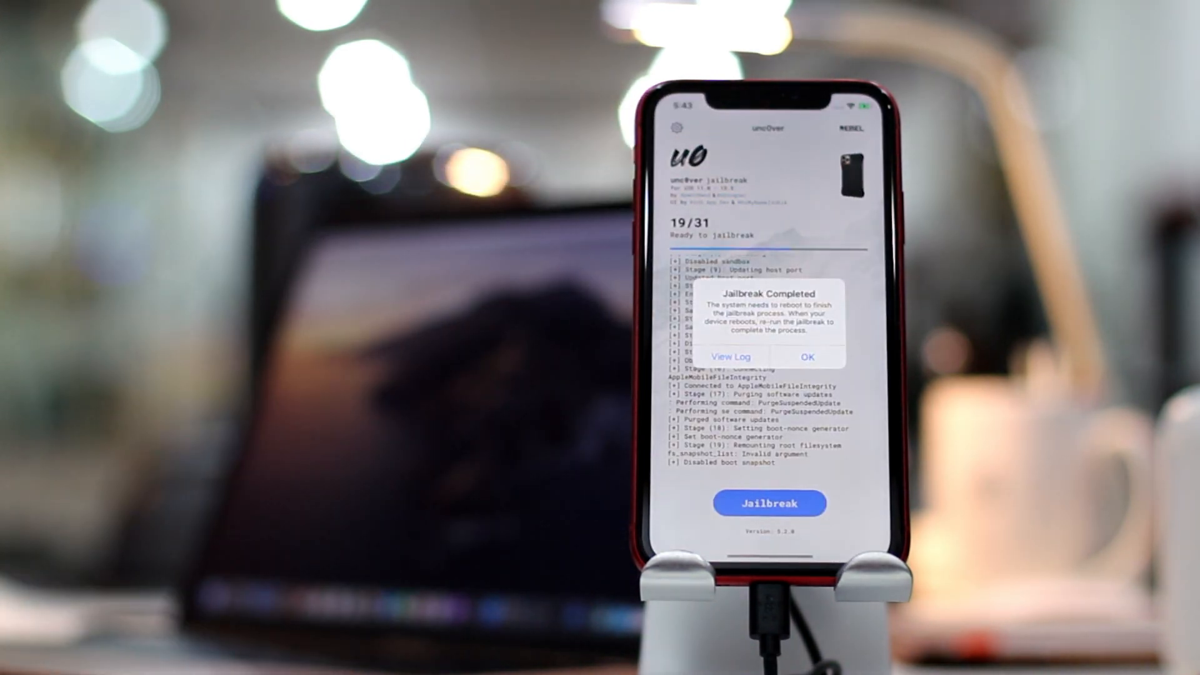
click(808, 357)
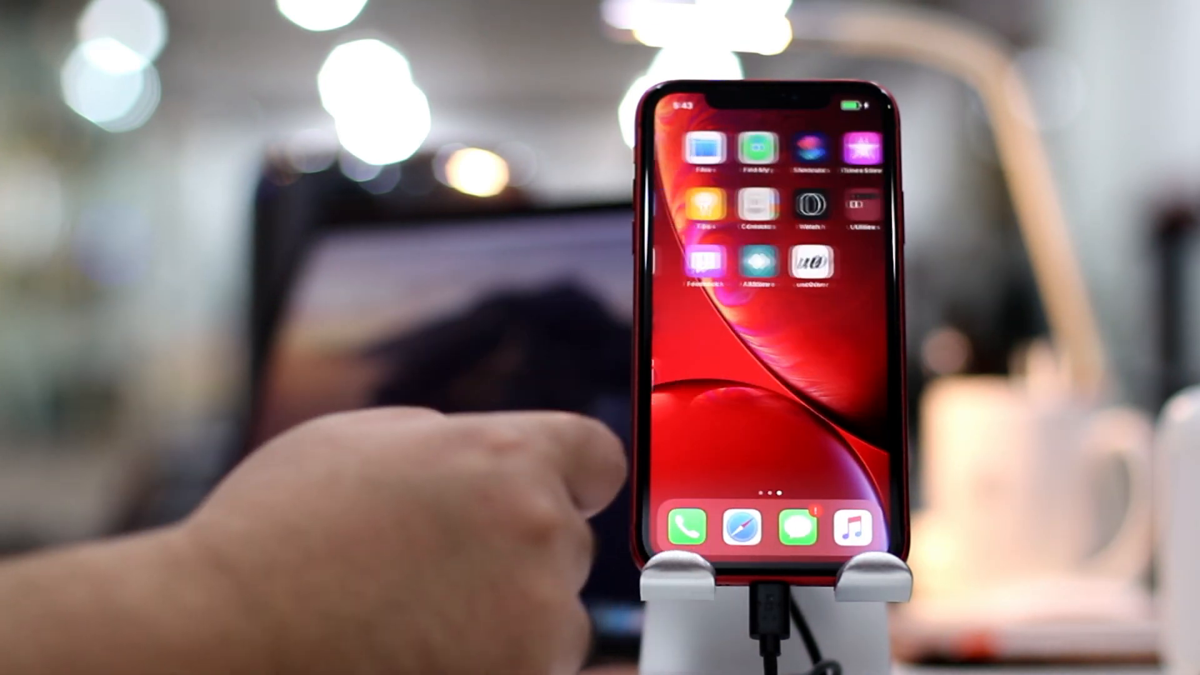
Run the unc0ver jailbreak a second time and acknowledge the completion alert.
click(812, 264)
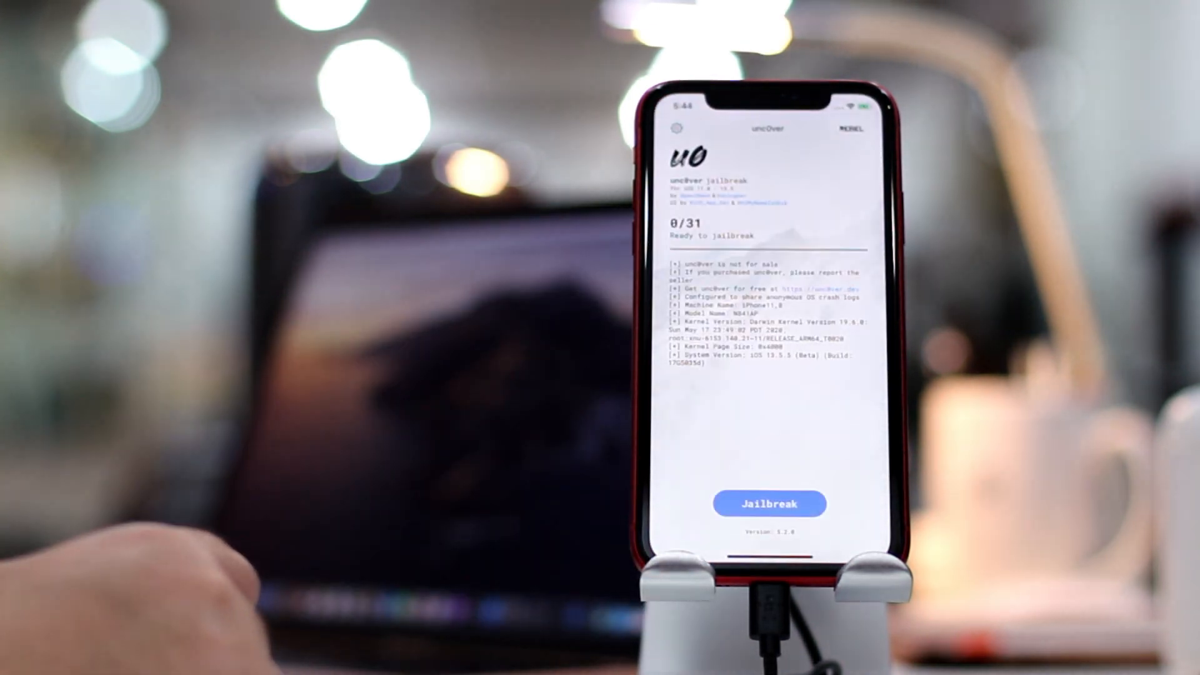
click(769, 504)
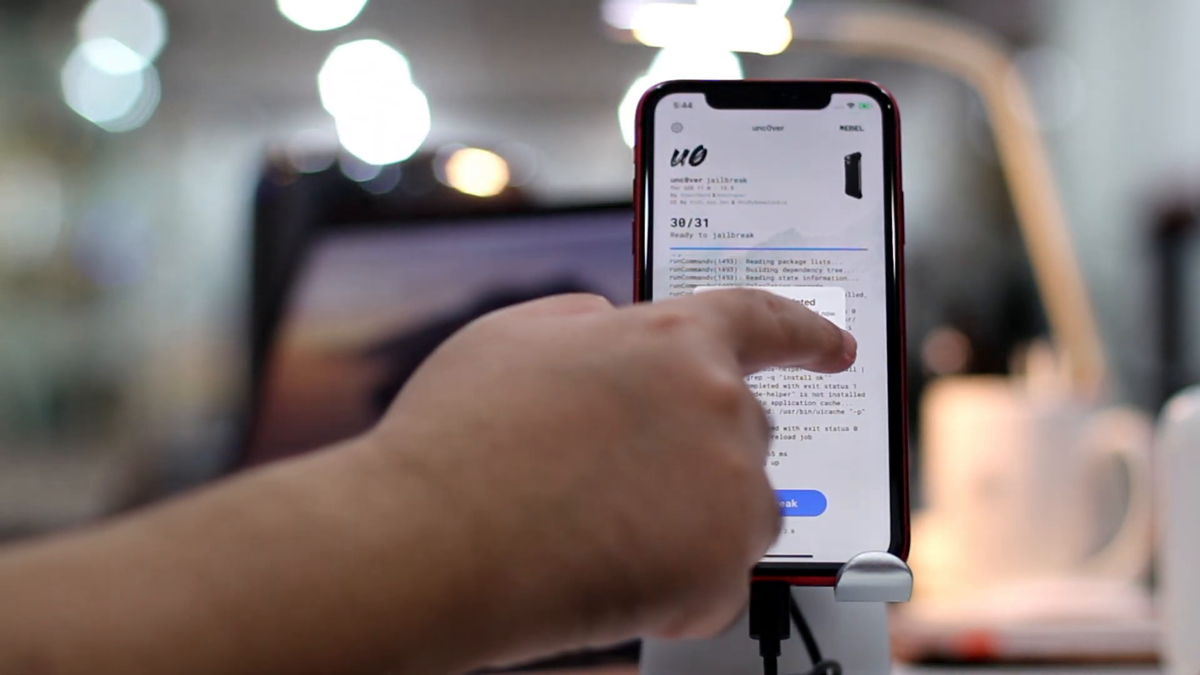
click(789, 504)
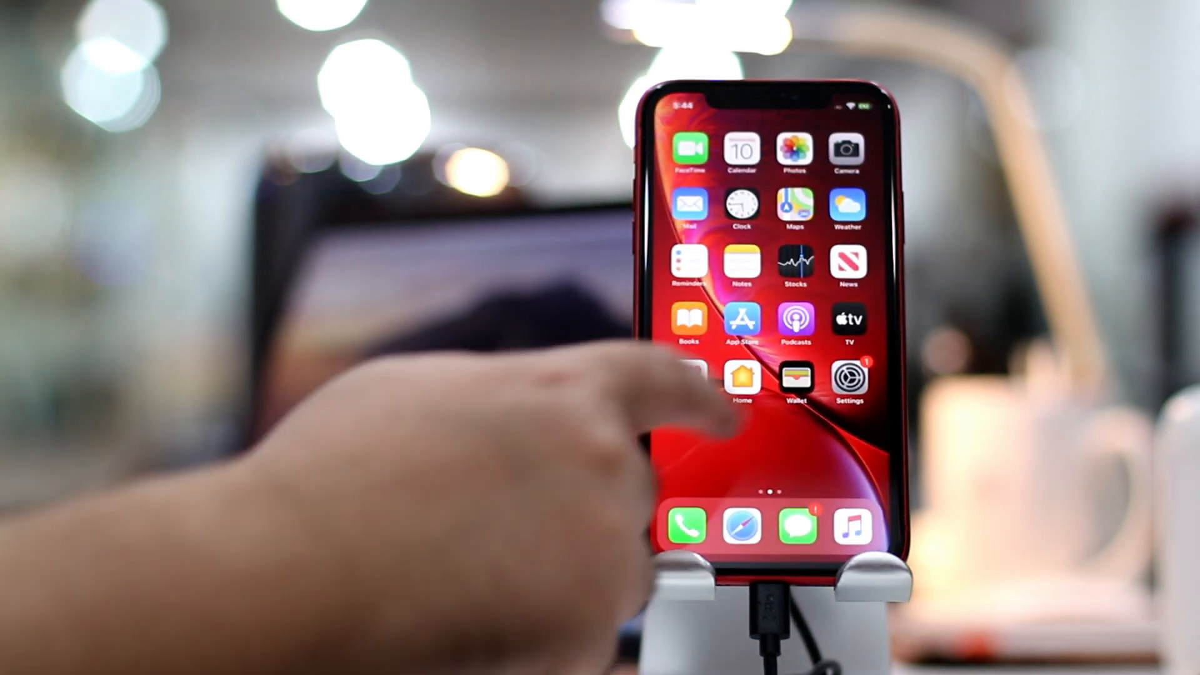
Launch Cydia and scroll its Home page showing iOS 13.5.5 and Cydia64 1.1.34.
scroll(left, 3)
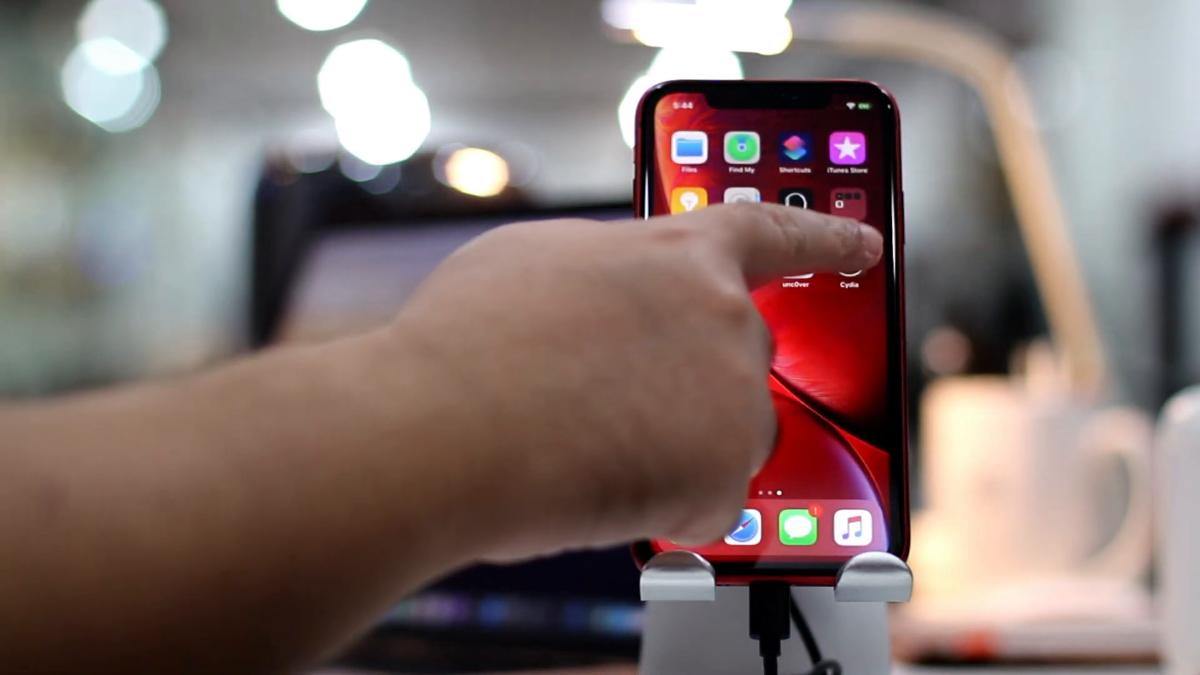
click(848, 222)
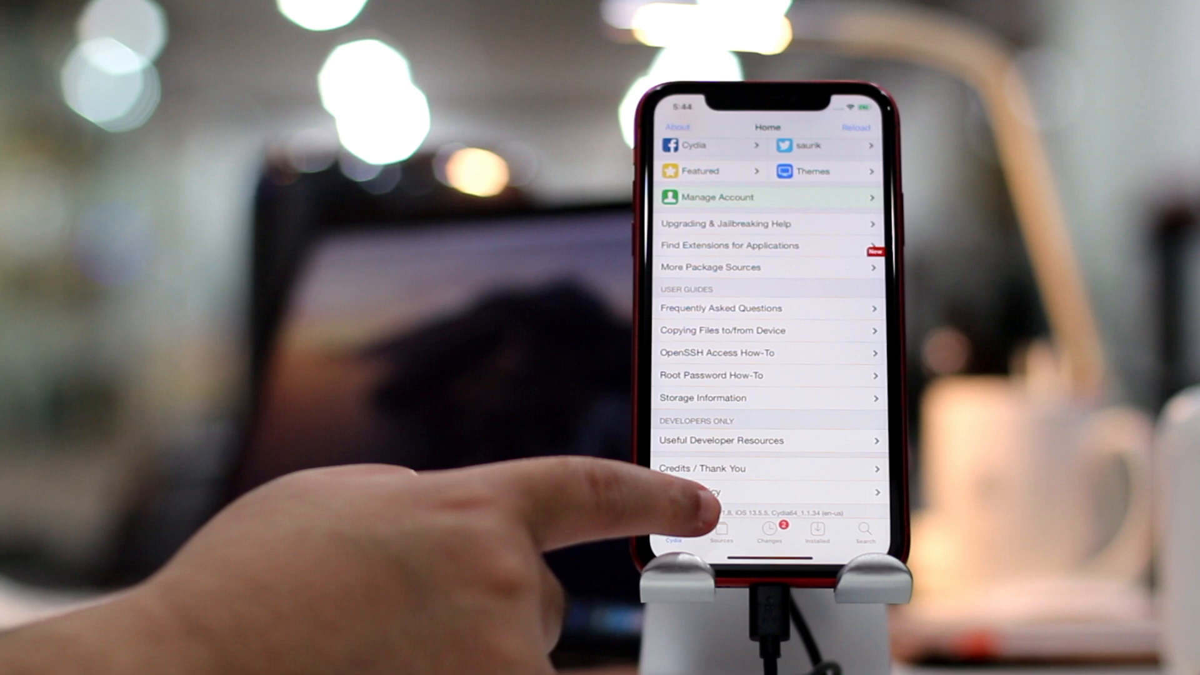
click(675, 532)
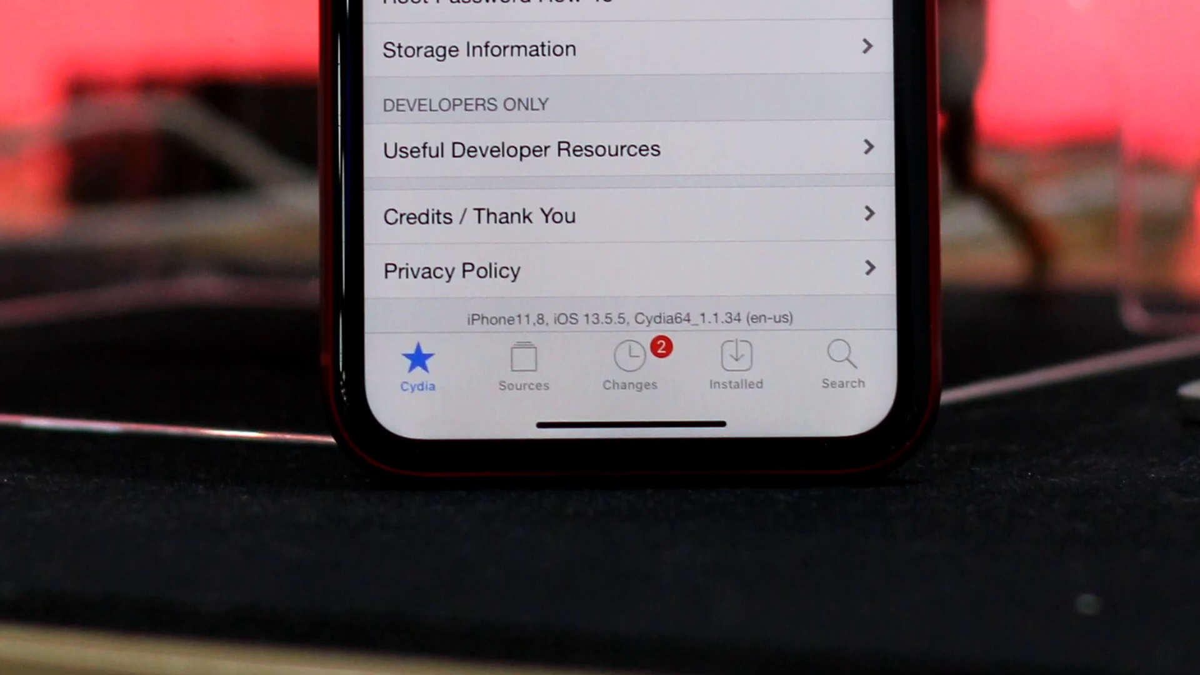
scroll(down, 3)
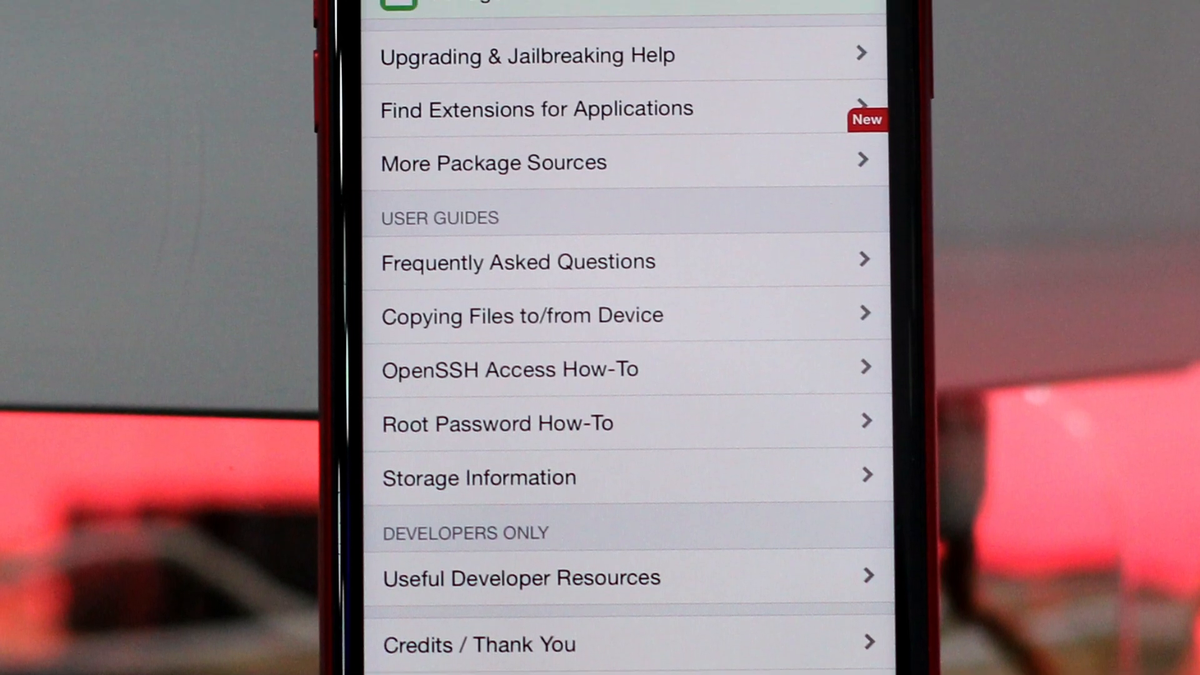
scroll(down, 3)
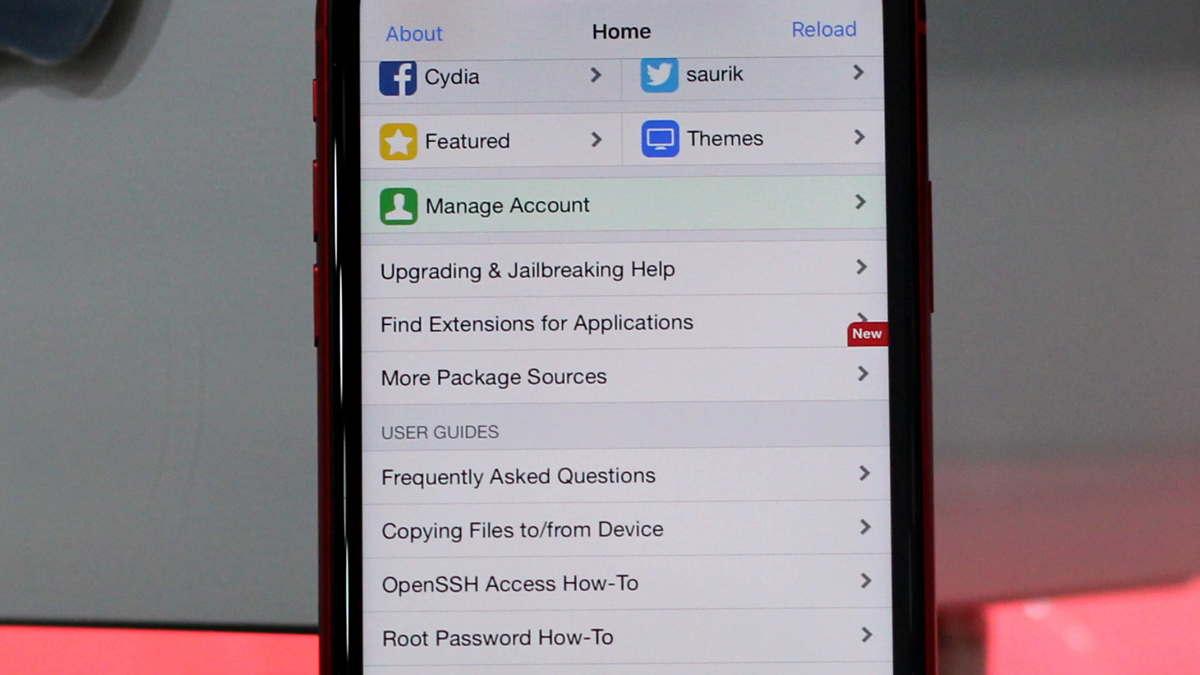